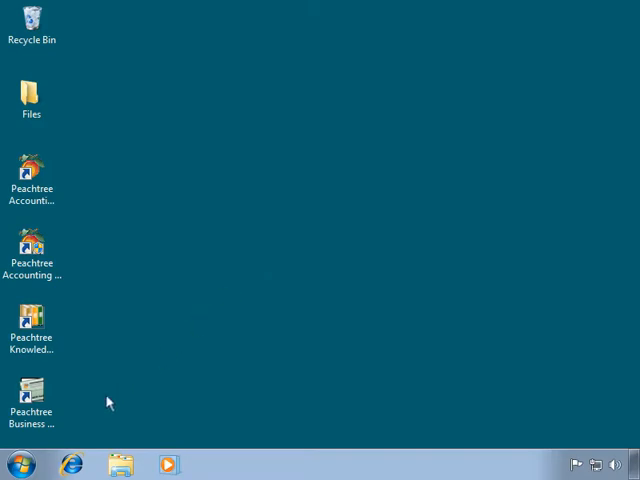
Expand Start > All Programs > Accessories > System Tools.
click(18, 464)
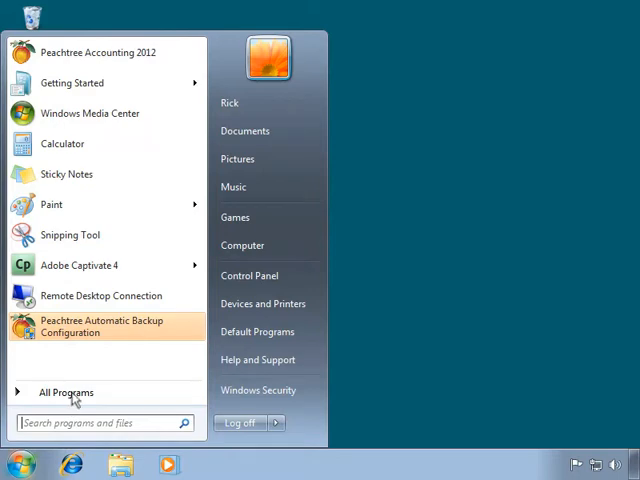
click(66, 392)
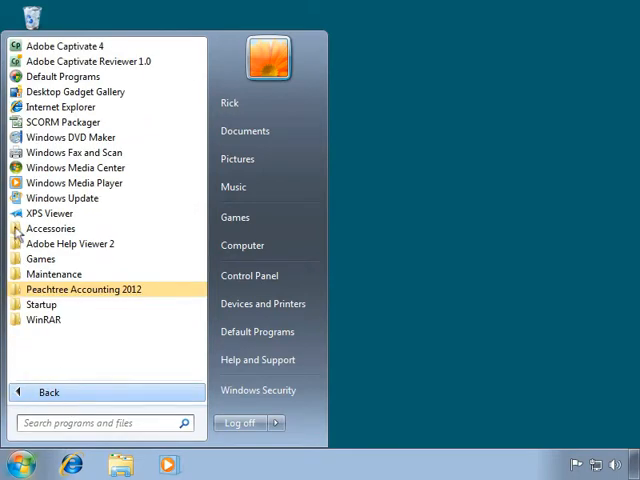
click(50, 228)
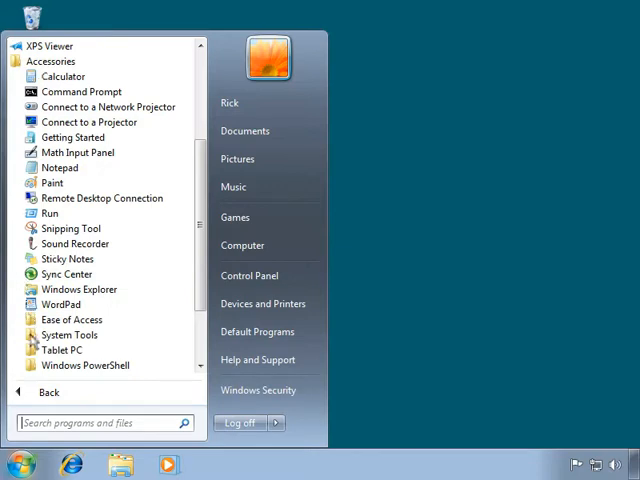
click(70, 334)
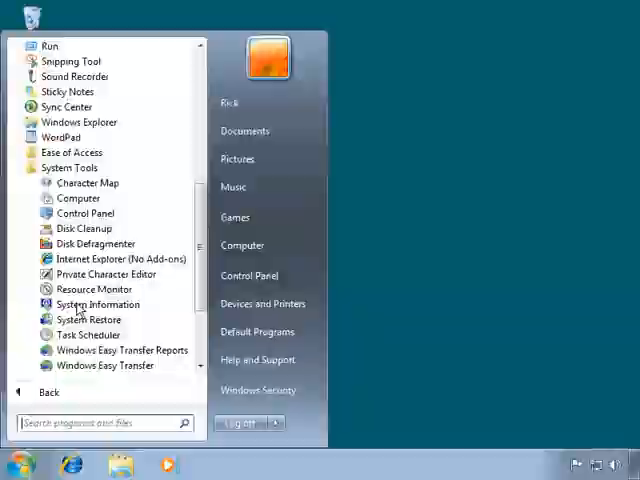
Launch System Information and review the System Summary's OS, processor and memory details.
click(97, 304)
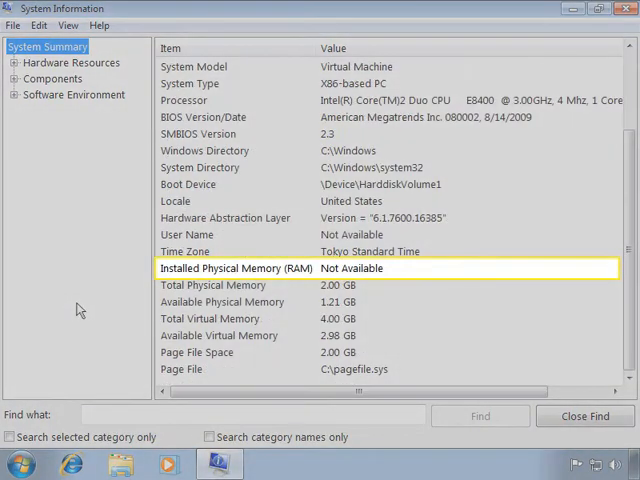
scroll(up, 3)
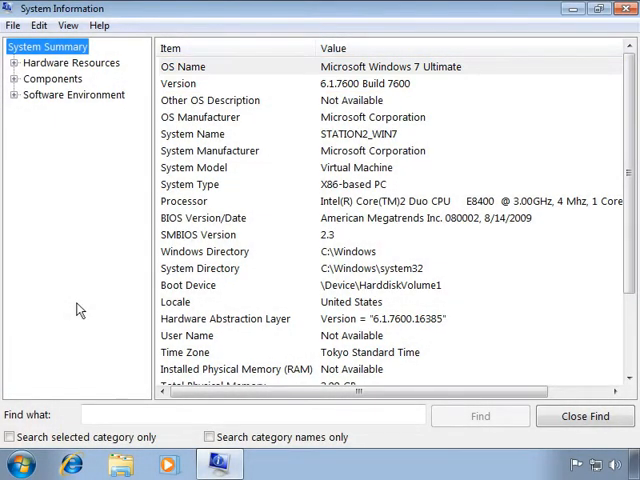
click(192, 134)
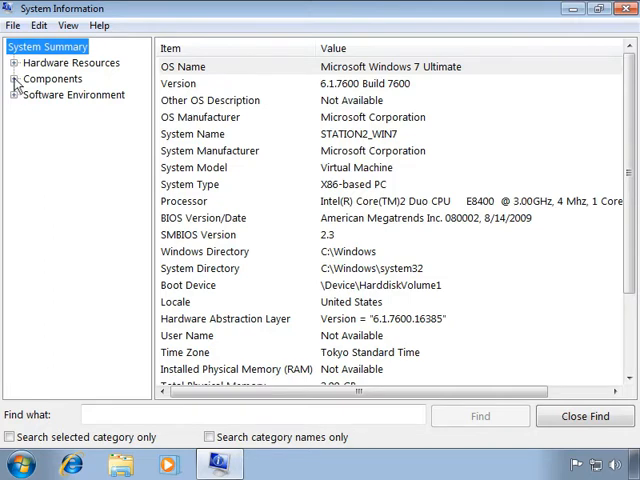
Review the floppy and C: drive sizes under Components > Storage > Drives, then close System Information.
click(31, 78)
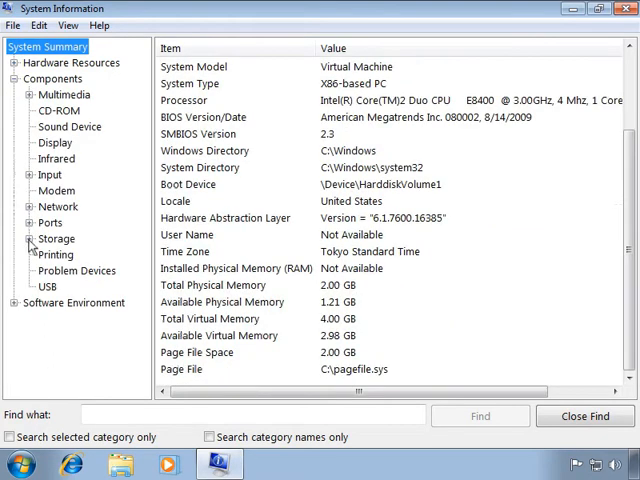
click(31, 238)
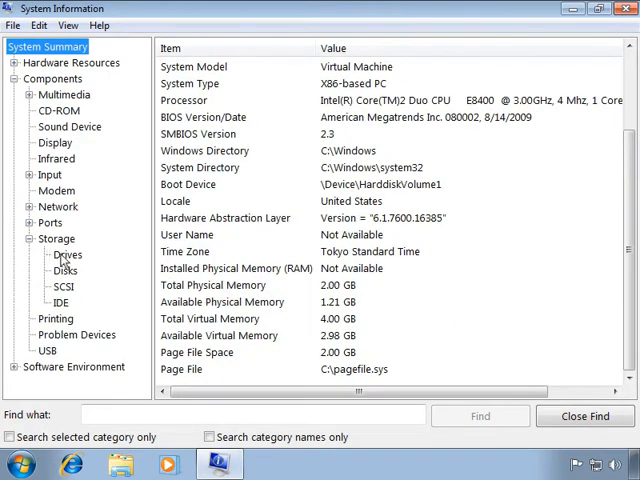
click(66, 255)
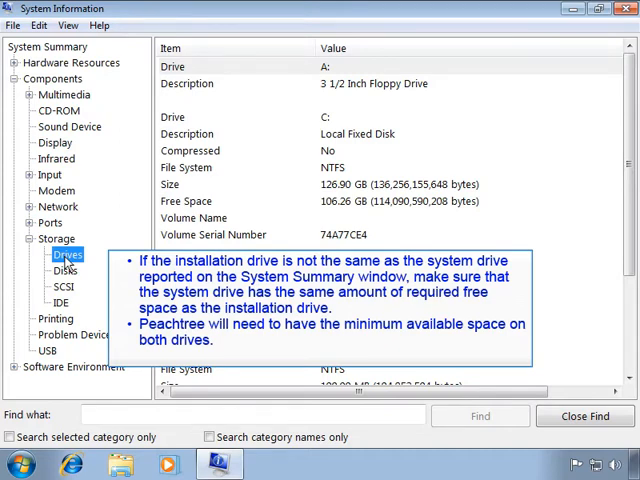
click(627, 9)
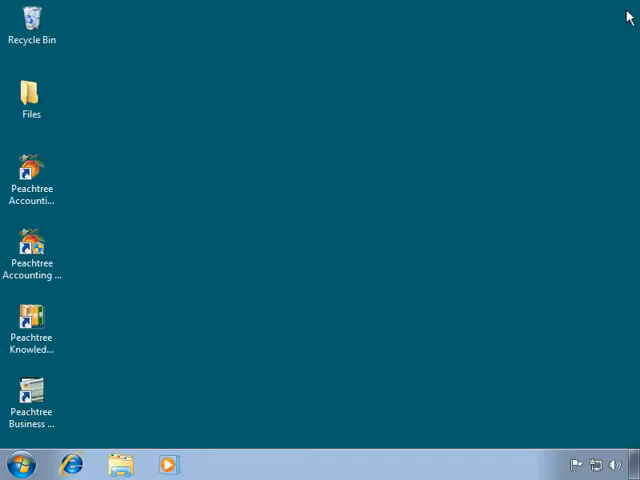
Enter 'control userpasswords2' in the Run dialog from the Start menu.
click(18, 464)
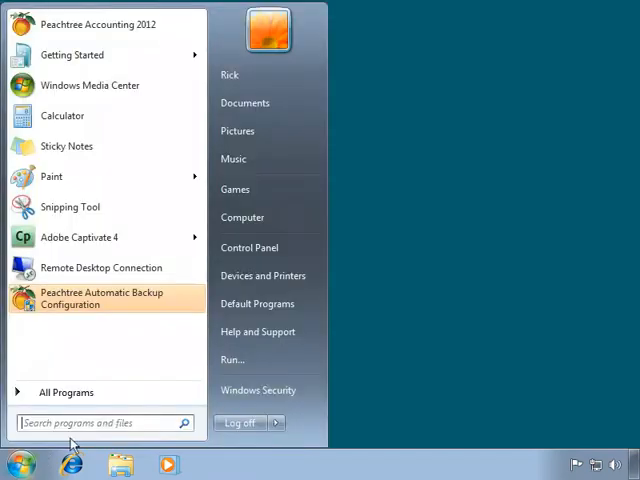
click(232, 359)
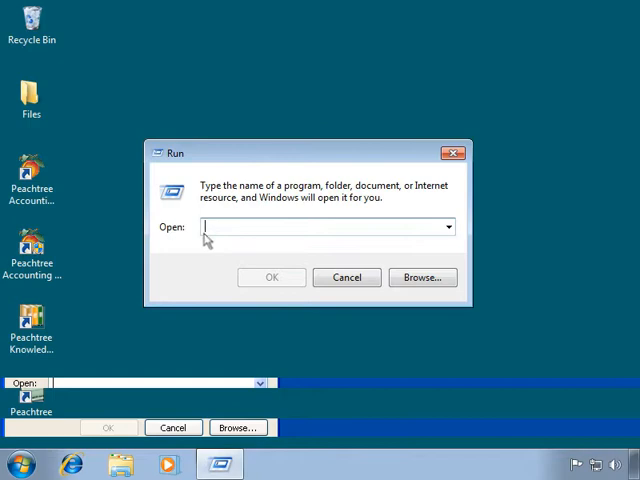
text(control userpasswords2)
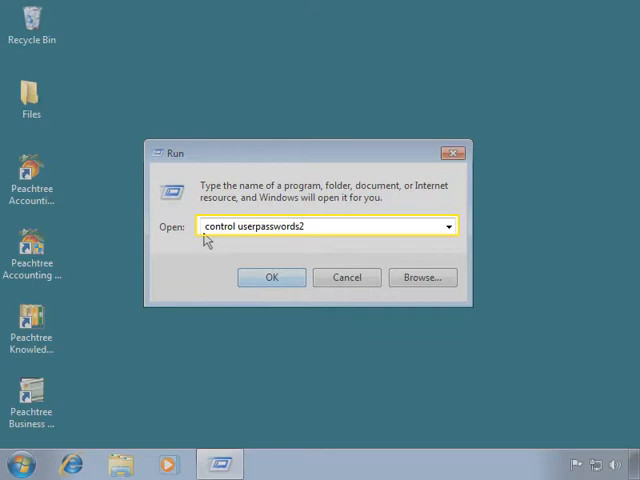
Run the command, confirm the user is in Administrators, and close User Accounts.
click(271, 277)
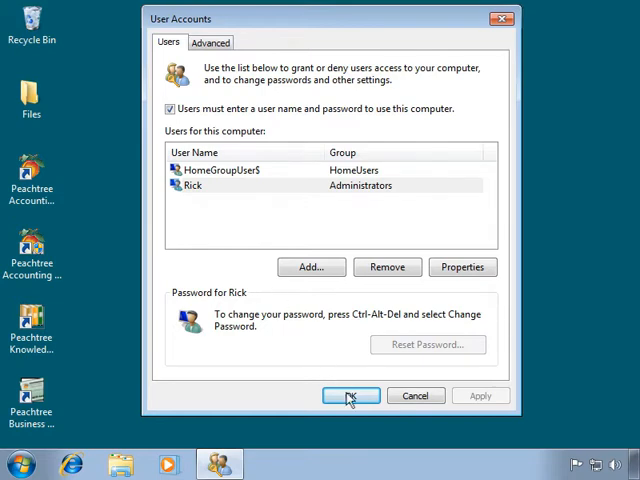
click(350, 396)
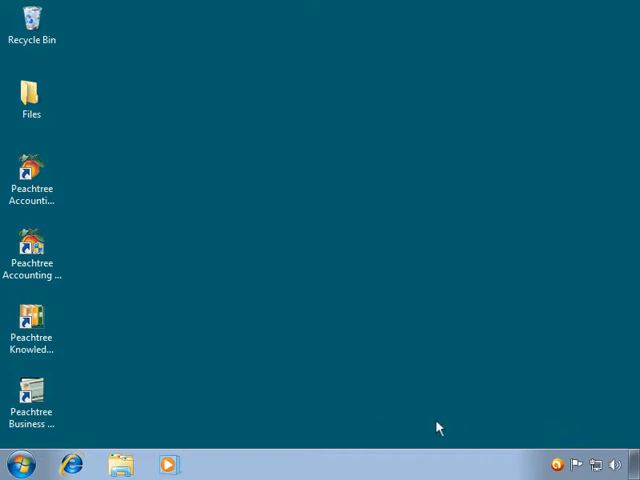
Disable all avast! shields from the tray icon's shields control menu.
right_click(560, 464)
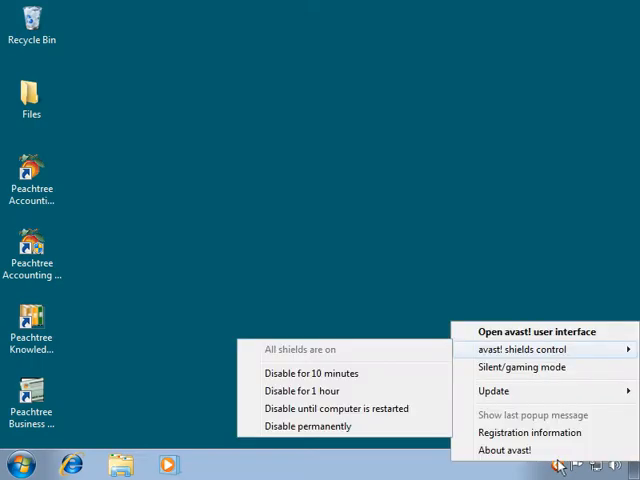
click(310, 398)
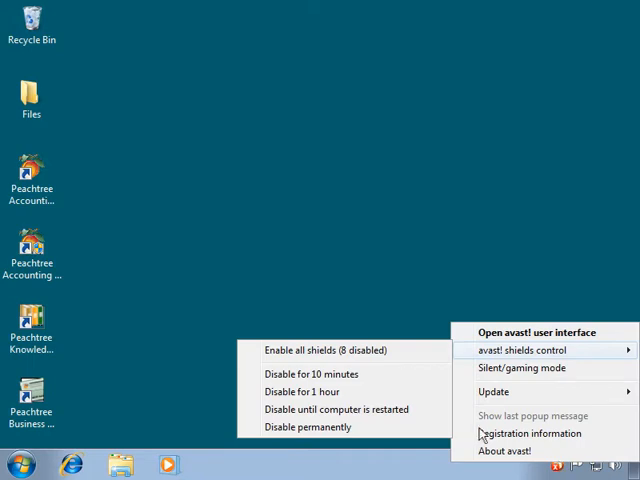
click(300, 360)
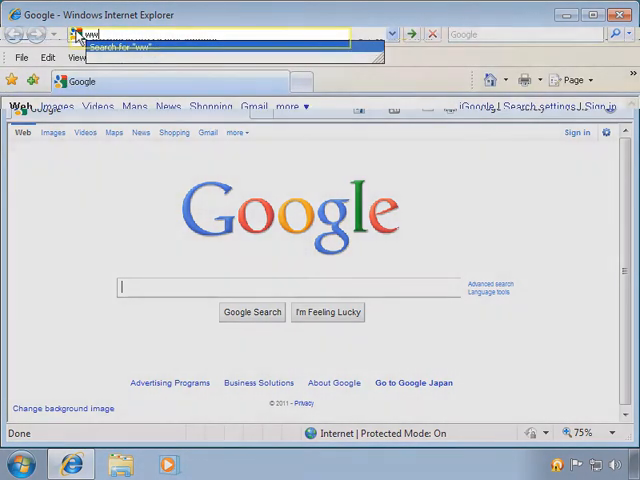
text(www.peachtree.com/supporttraining/support)
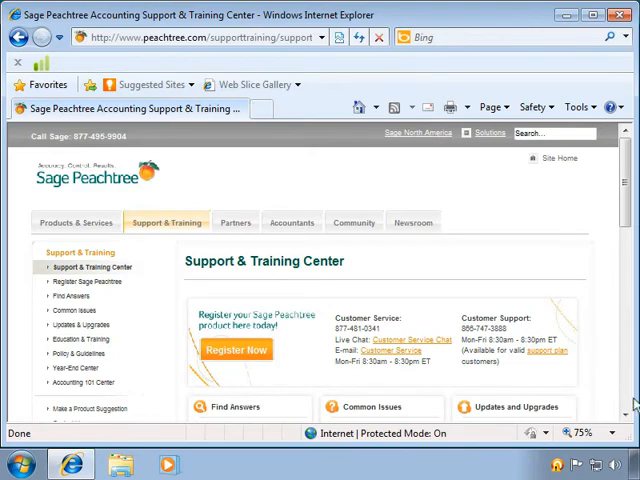
scroll(down, 3)
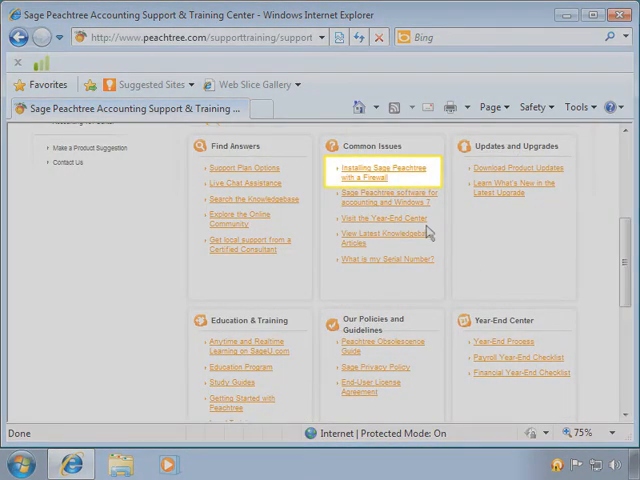
Open 'Installing Sage Peachtree with a Firewall' and scroll through its firewall guides.
click(385, 171)
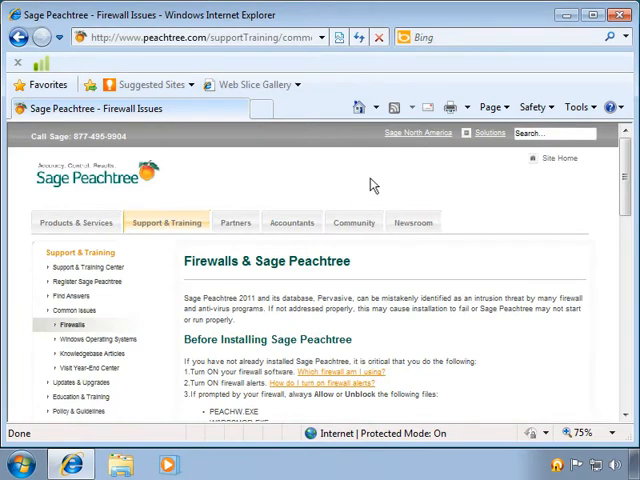
mouse_move(630, 330)
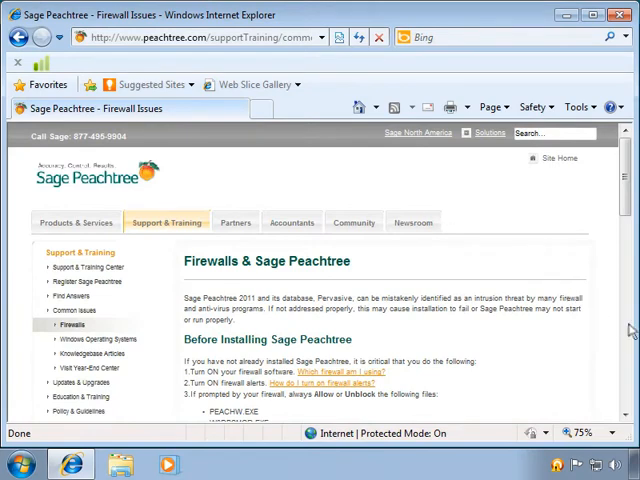
scroll(down, 3)
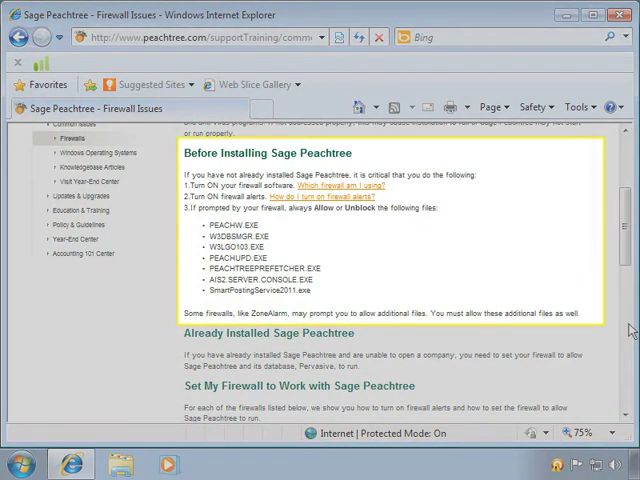
scroll(down, 3)
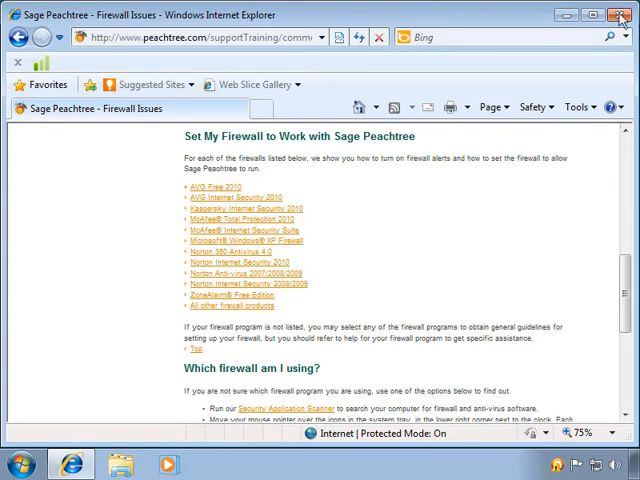
Close the Internet Explorer window.
click(621, 14)
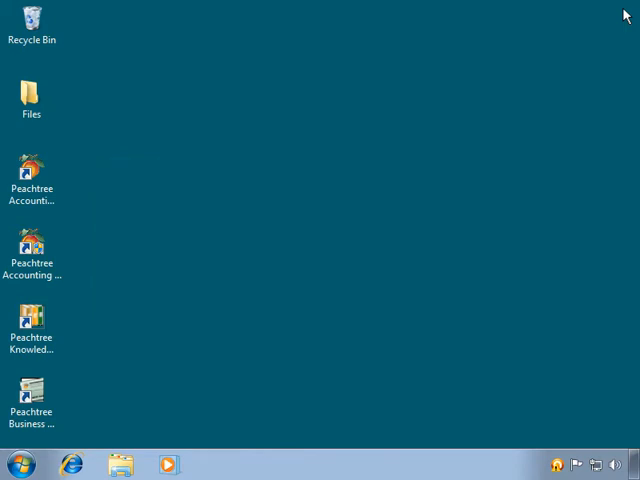
mouse_move(140, 380)
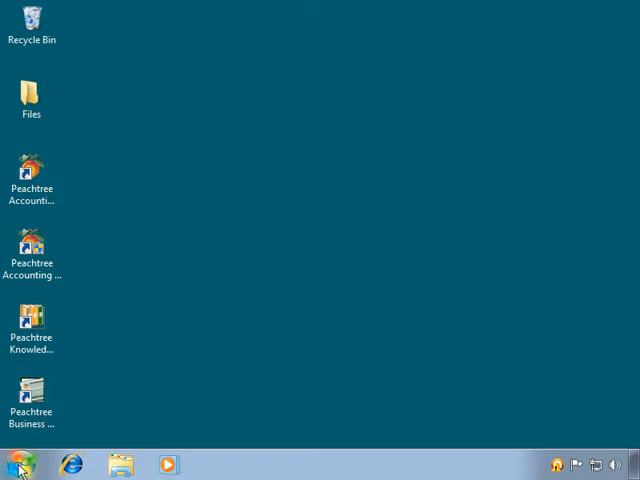
Launch Command Prompt by running cmd from the Start menu's Run dialog.
click(17, 464)
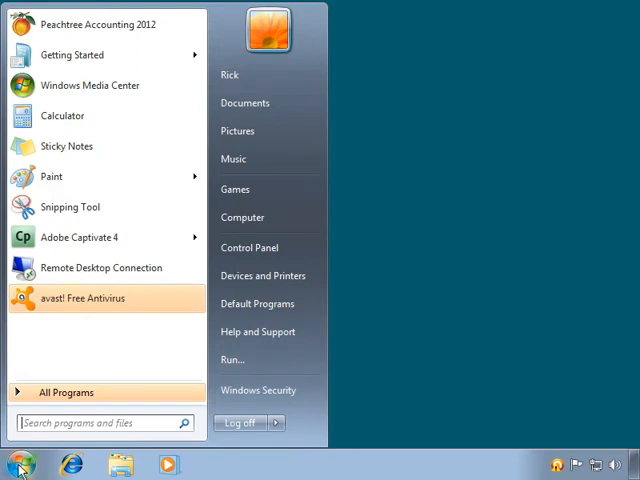
click(232, 359)
text(cmd)
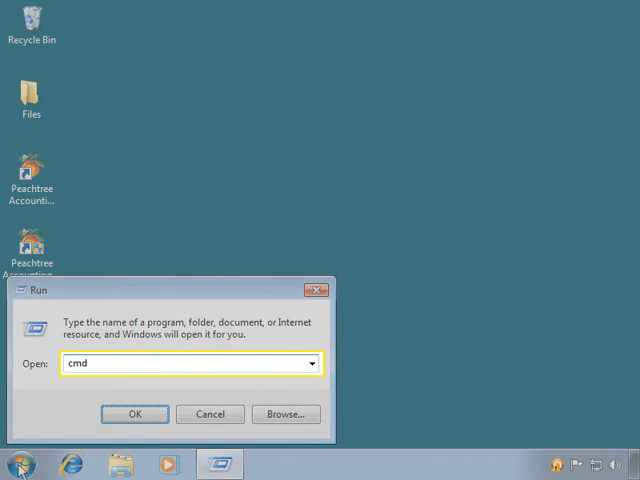
click(135, 414)
text(ping 127.0.0.1)
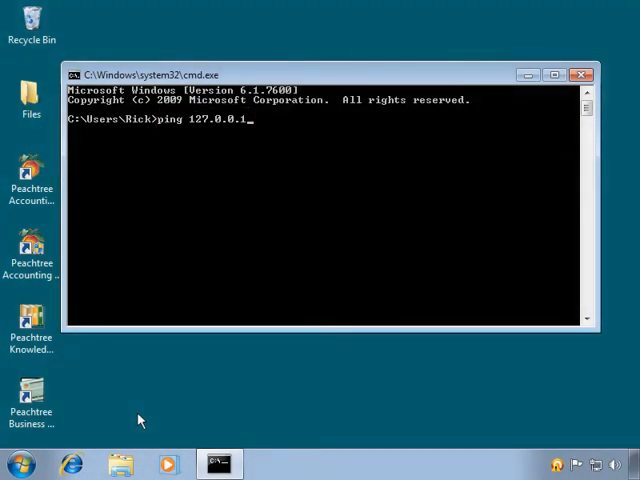
mouse_move(115, 428)
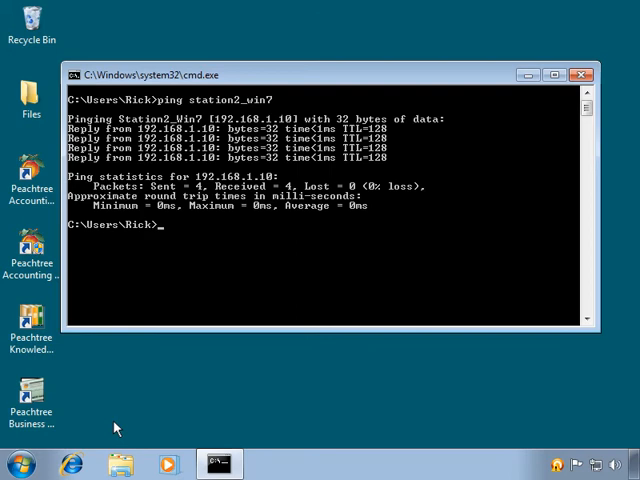
Enter 'ping station1_win7' at the cleared Command Prompt to test the first workstation.
text(ping station1_win7)
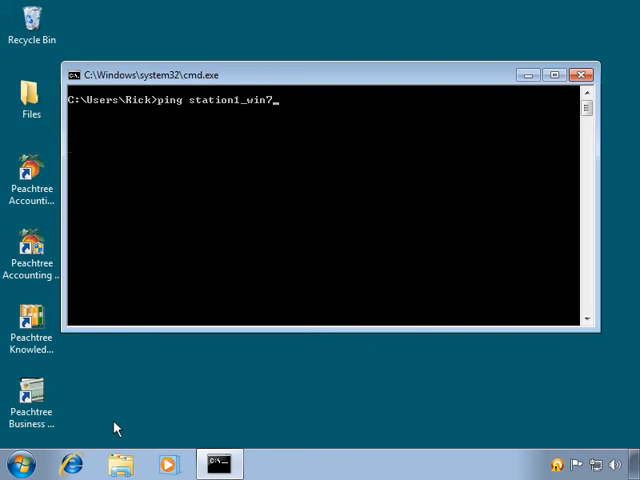